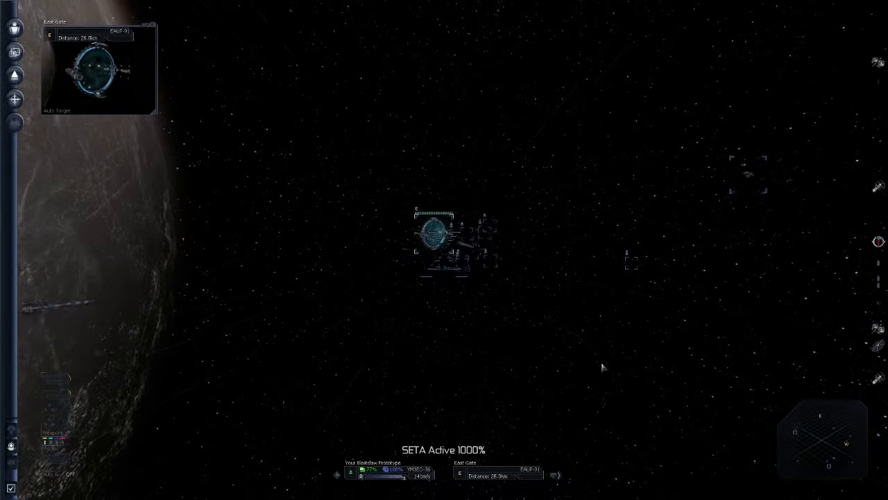
# Step: Open the Property Owned window from the side menu while SETA runs
pyautogui.click(13, 32)
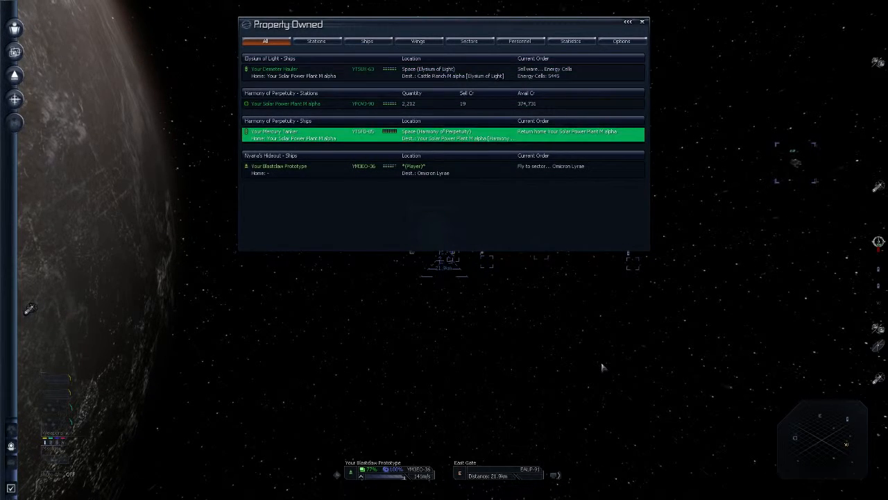
# Step: Pick an action from Your Solar Power Plant M alpha's context menu in Property Owned
pyautogui.click(312, 169)
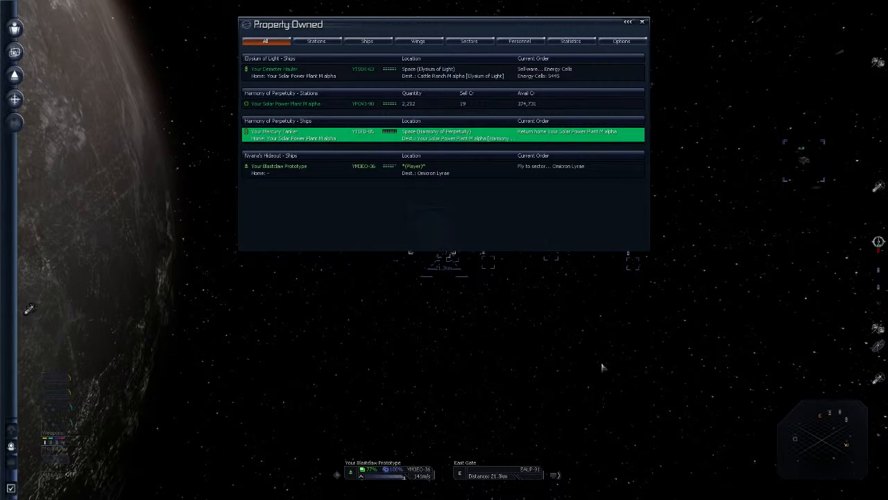
pyautogui.rightClick(285, 103)
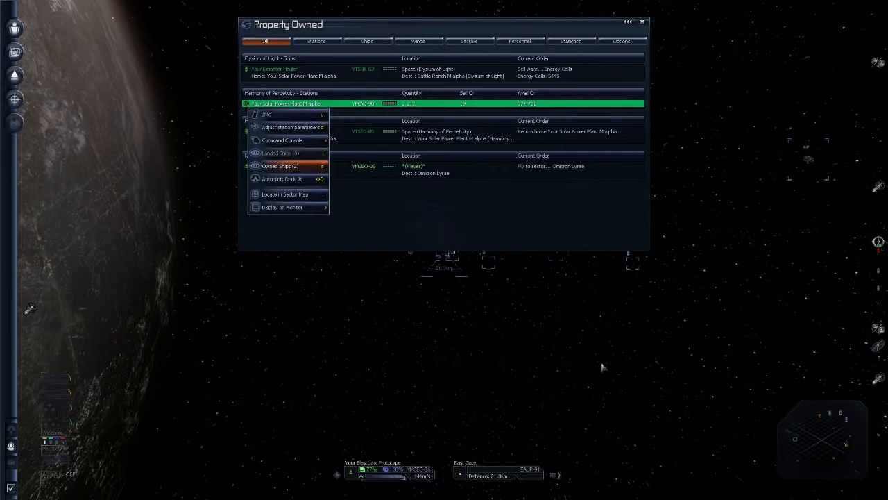
pyautogui.click(285, 166)
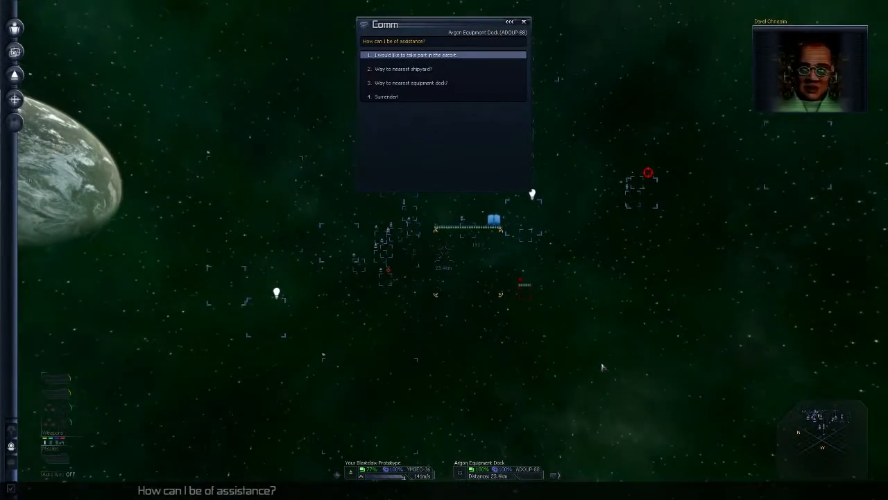
# Step: Choose comm option 1, 'I would like to take part in the escort'
pyautogui.click(434, 55)
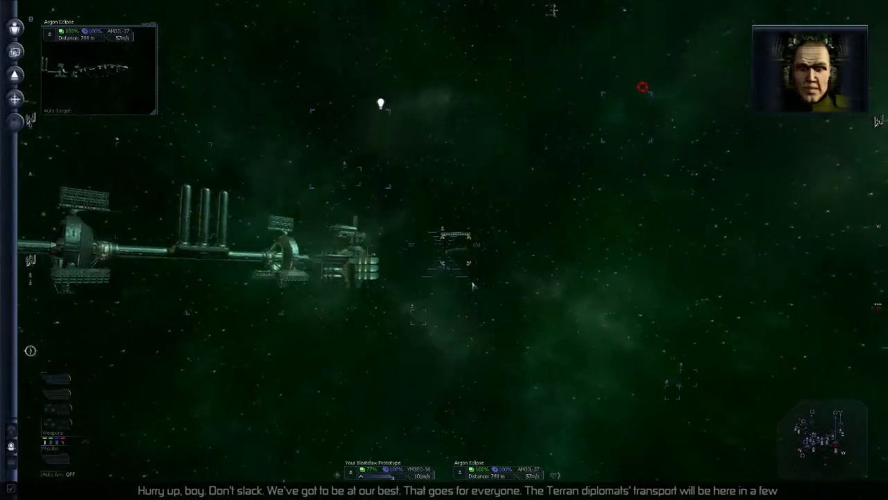
# Step: Press J while waiting by the Argon Eclipse during the commander's briefing
pyautogui.press('j')
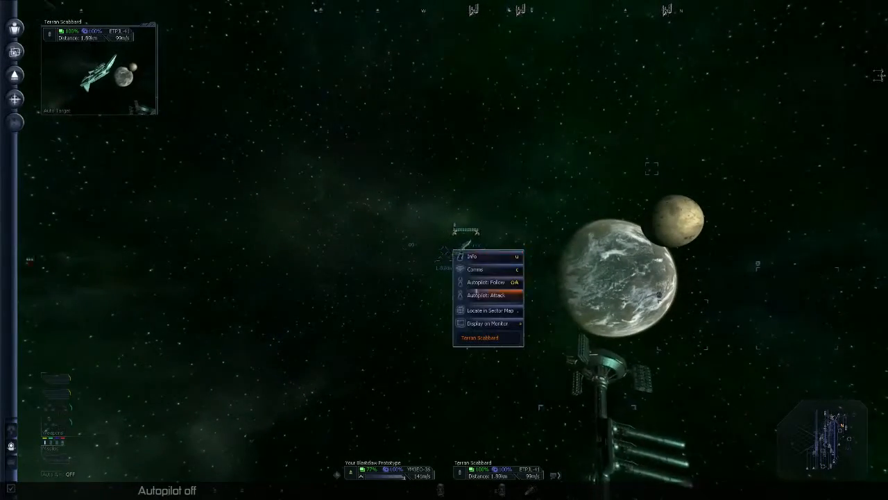
# Step: Set Autopilot: Follow on the targeted Terran Scabbard
pyautogui.click(486, 296)
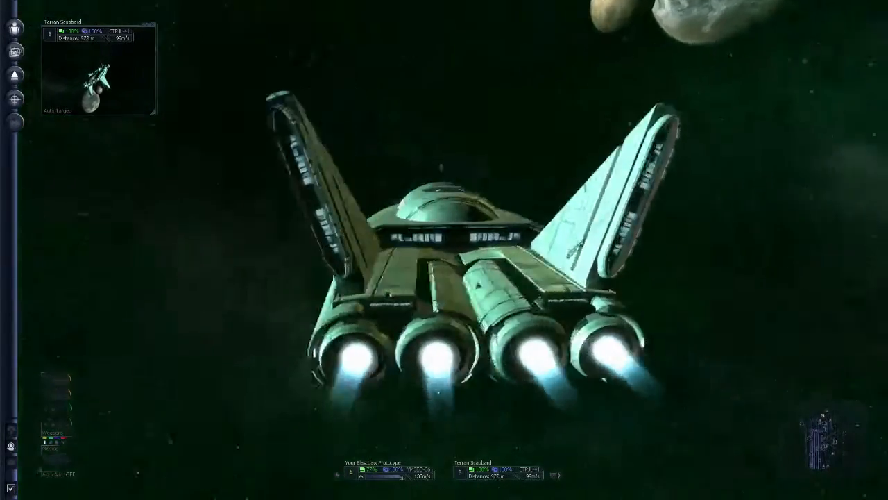
pyautogui.moveTo(483, 283)
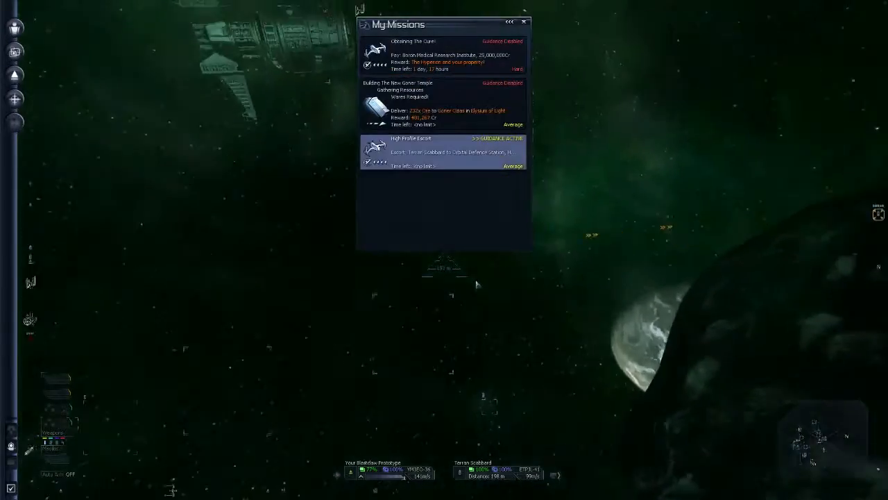
# Step: View the High Profile Escort mission briefing and dismiss it with OK
pyautogui.click(445, 151)
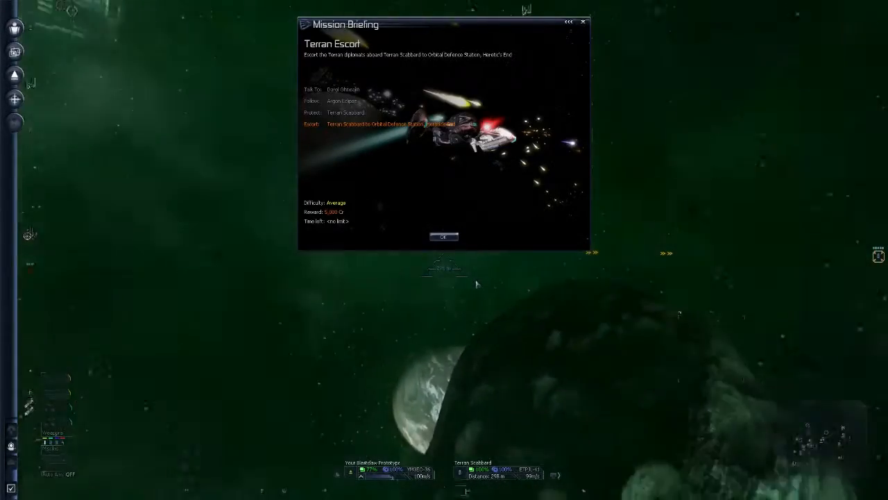
pyautogui.click(443, 237)
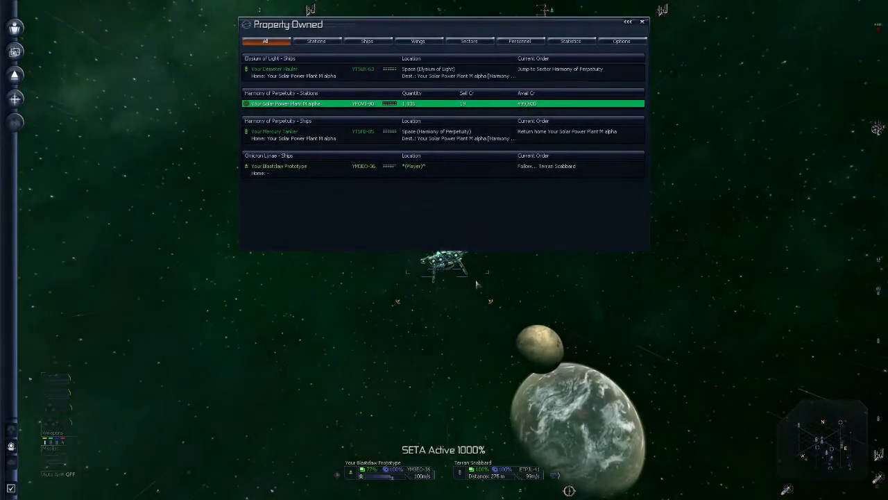
# Step: Bring up My Missions showing the High Profile Escort to the Orbital Defence Station
pyautogui.rightClick(313, 97)
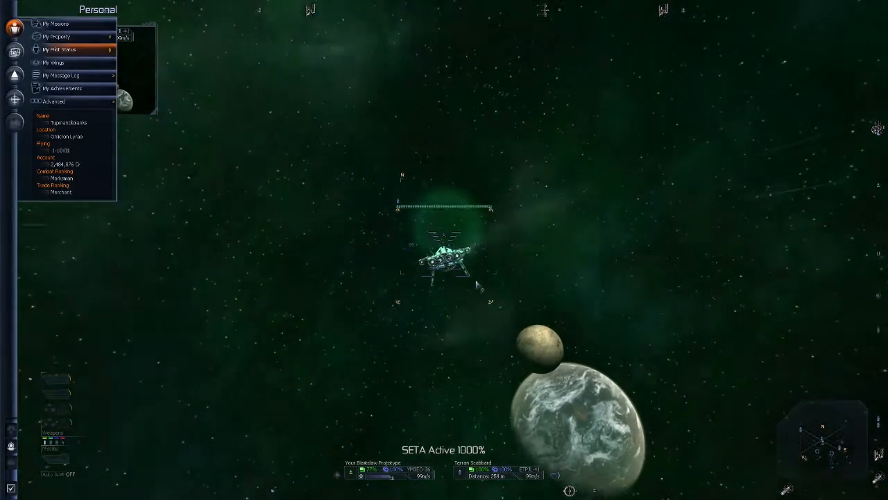
pyautogui.click(62, 23)
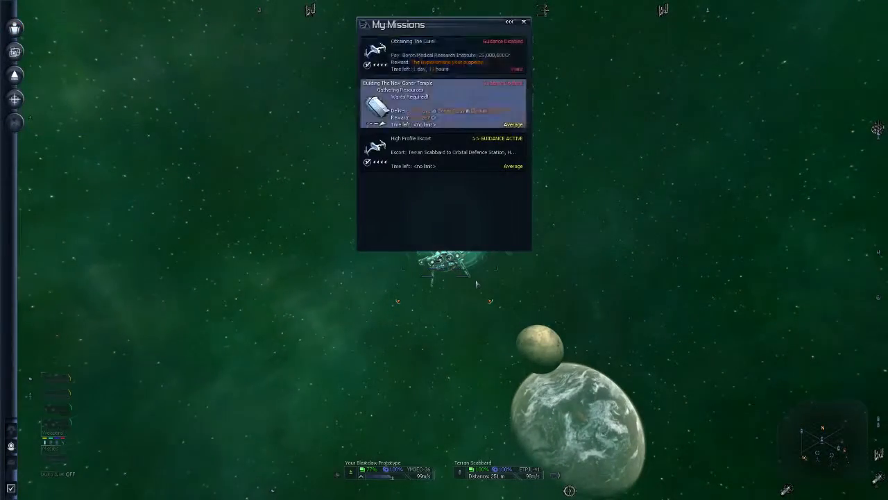
pyautogui.click(427, 49)
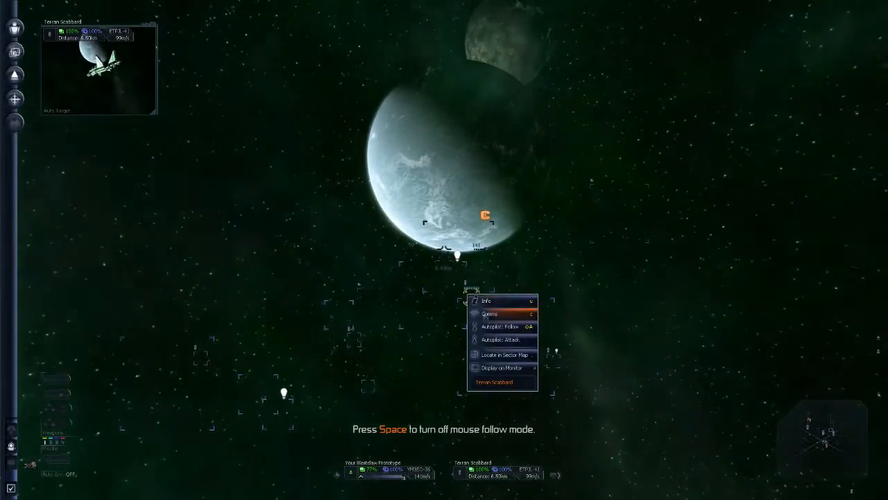
# Step: Choose Autopilot: Follow for the Terran Scabbard from its context menu
pyautogui.click(506, 326)
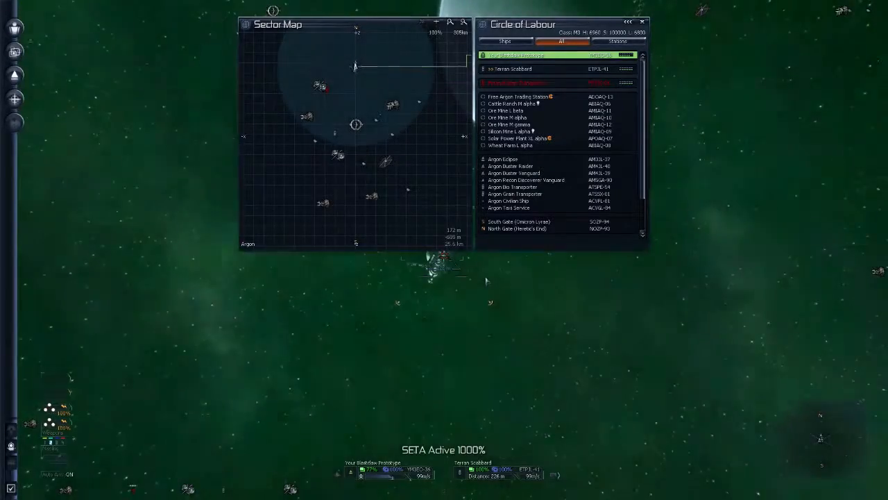
# Step: Select ships from the Circle of Labour sector map's object list
pyautogui.click(518, 145)
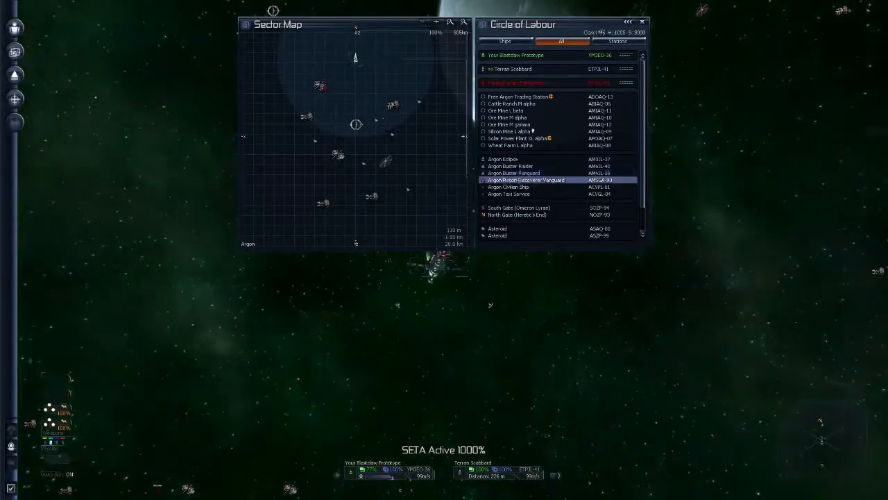
pyautogui.click(524, 166)
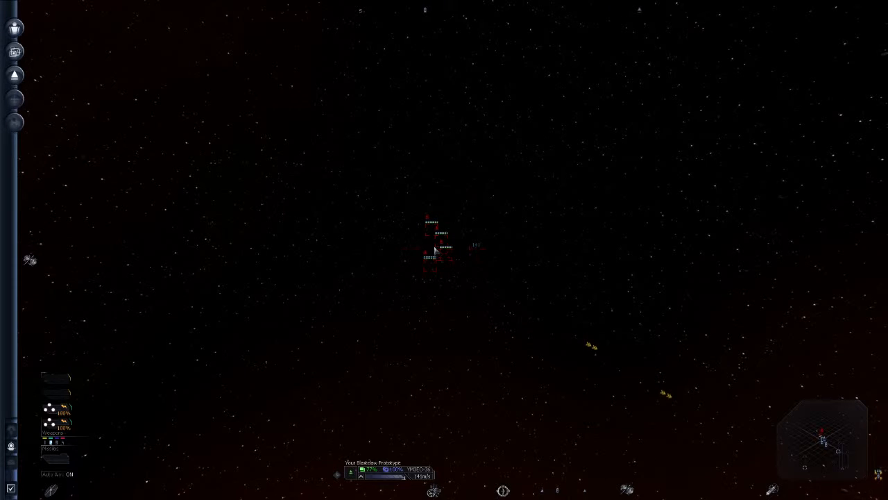
# Step: Engage the hostile ships near the ringed planet
pyautogui.click(436, 252)
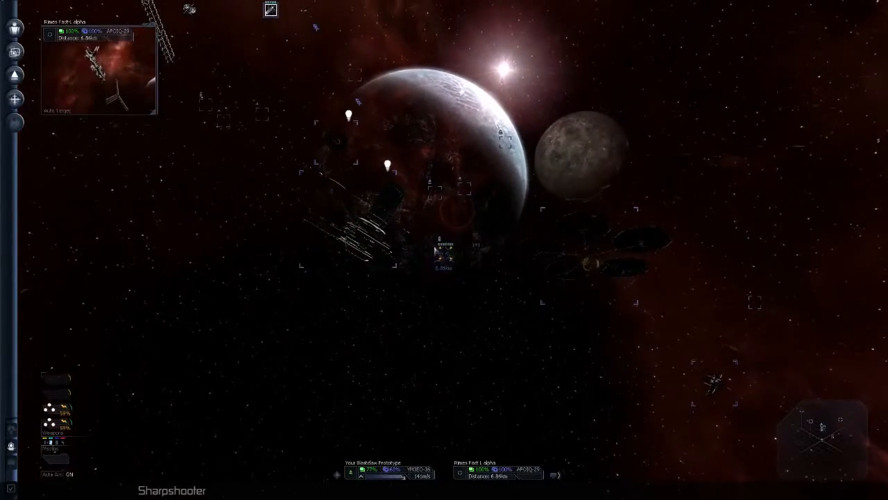
# Step: Set the autopilot to follow the Terran Scabbard again
pyautogui.rightClick(441, 260)
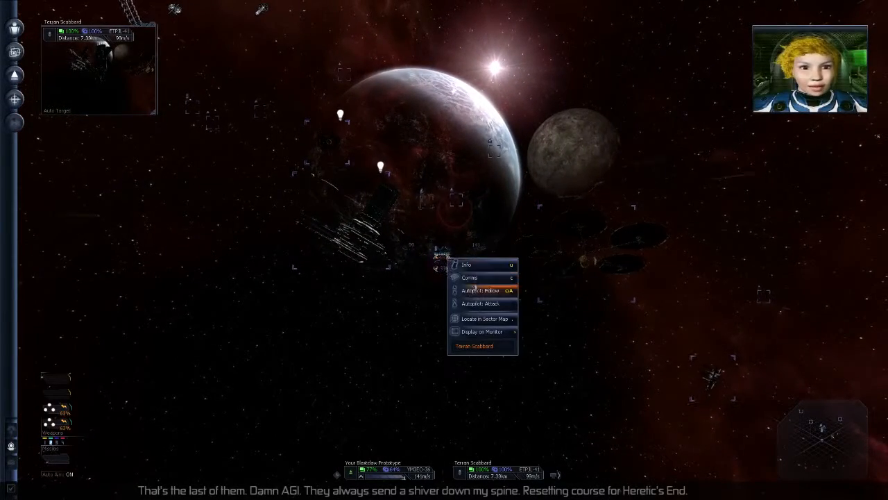
pyautogui.click(474, 291)
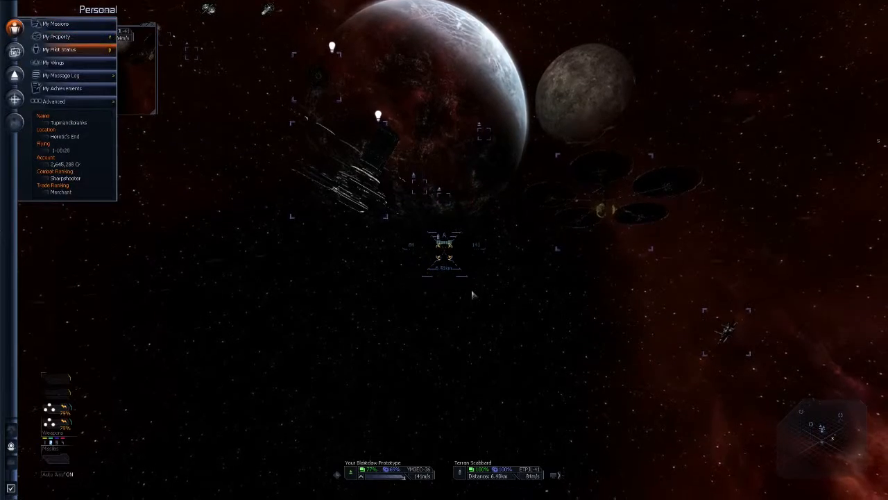
# Step: View the pilot status page with titles, rankings and flight statistics, then close it
pyautogui.click(59, 49)
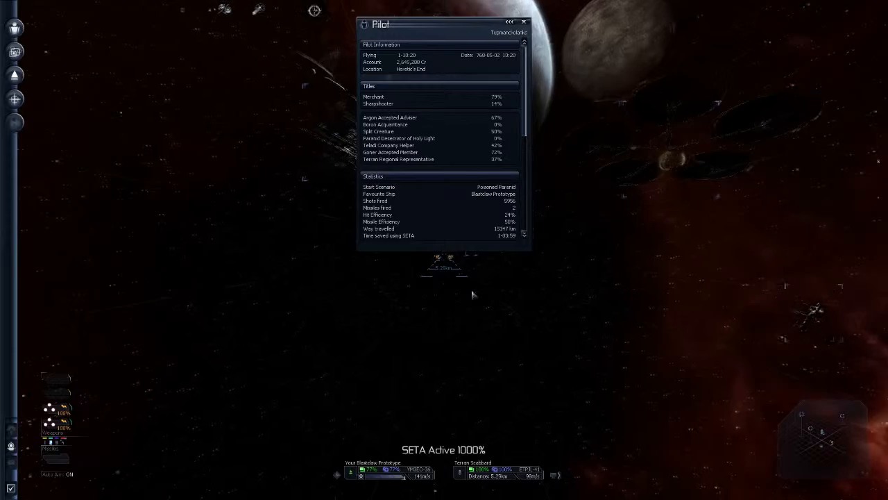
pyautogui.click(522, 19)
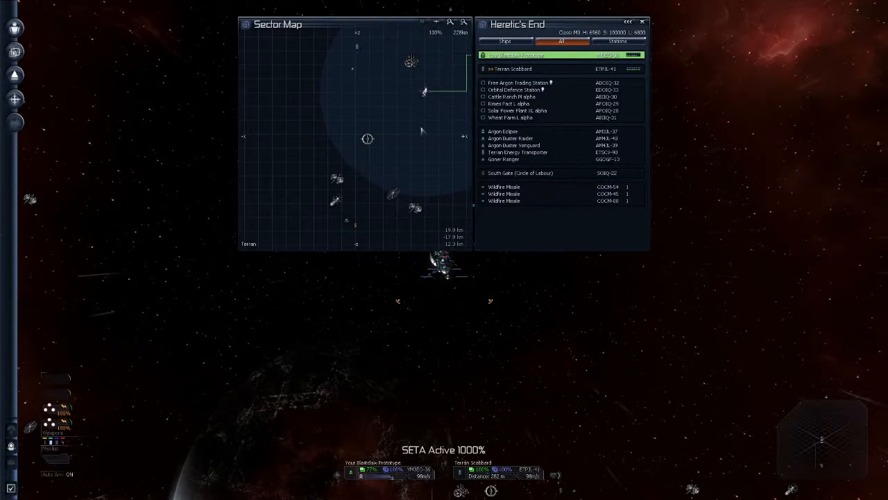
pyautogui.click(521, 89)
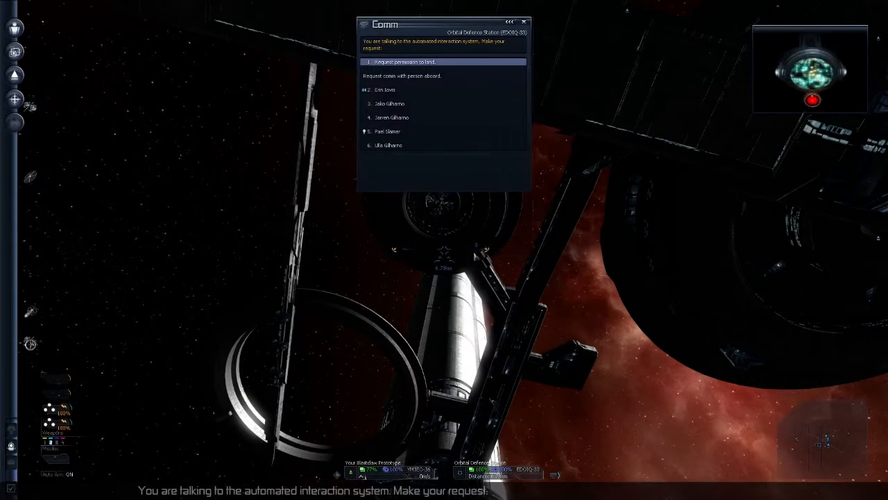
# Step: Request permission to land from the Orbital Defence Station
pyautogui.click(385, 89)
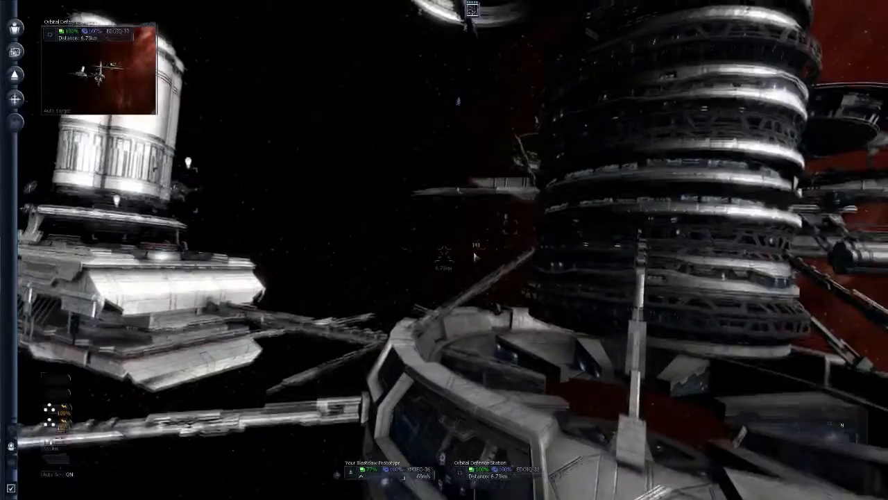
# Step: Read recent pilot and trader messages in My Message Log, then close it
pyautogui.click(16, 29)
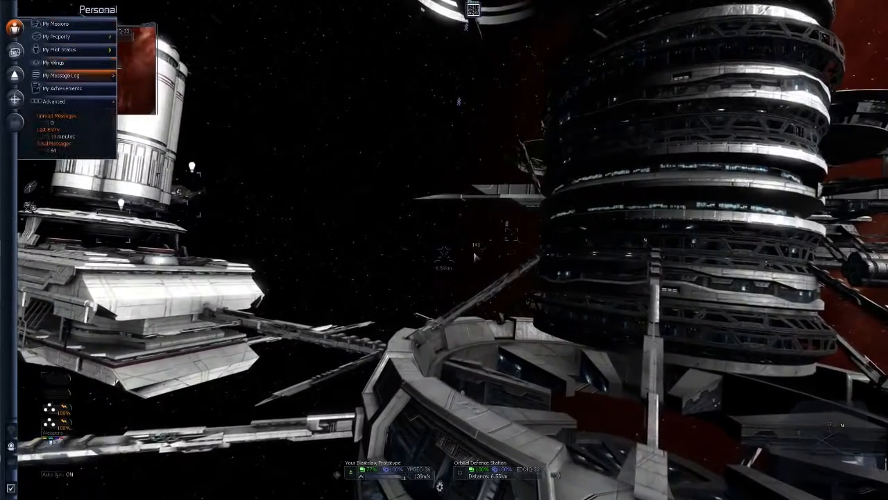
pyautogui.click(66, 75)
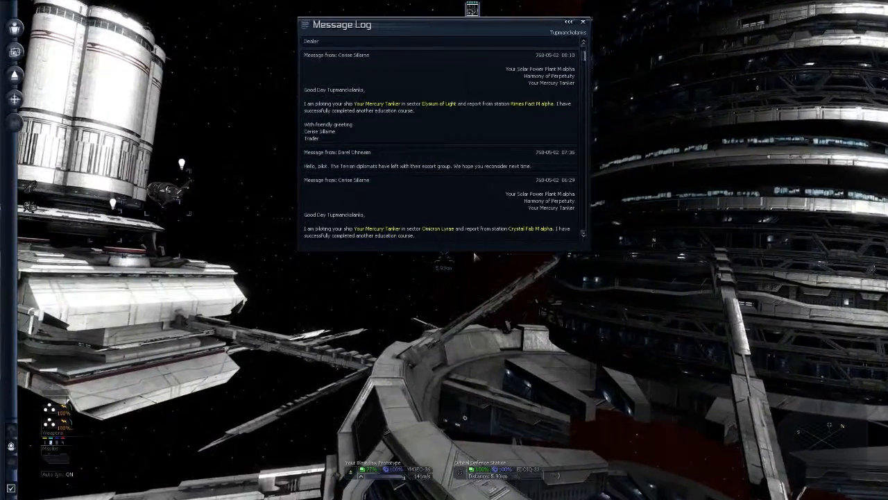
pyautogui.click(587, 21)
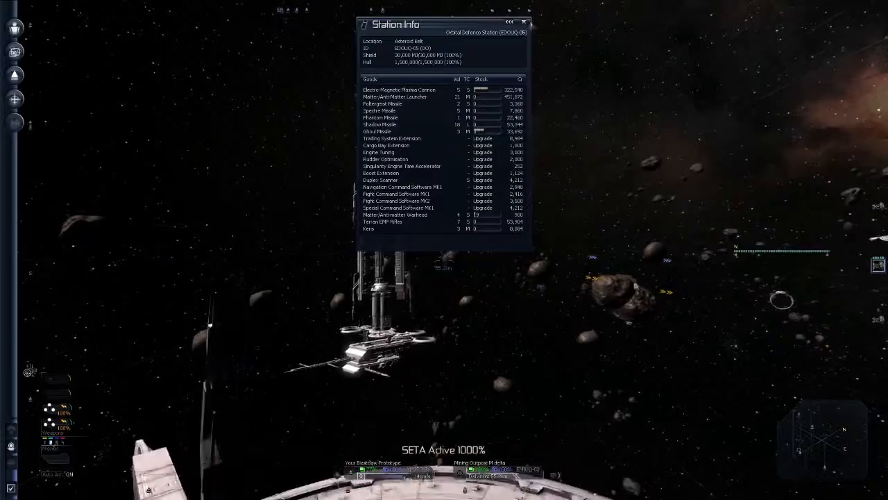
# Step: Close the defence station details and view the Orbital Patrol Base's shields, missiles and upgrades
pyautogui.click(524, 18)
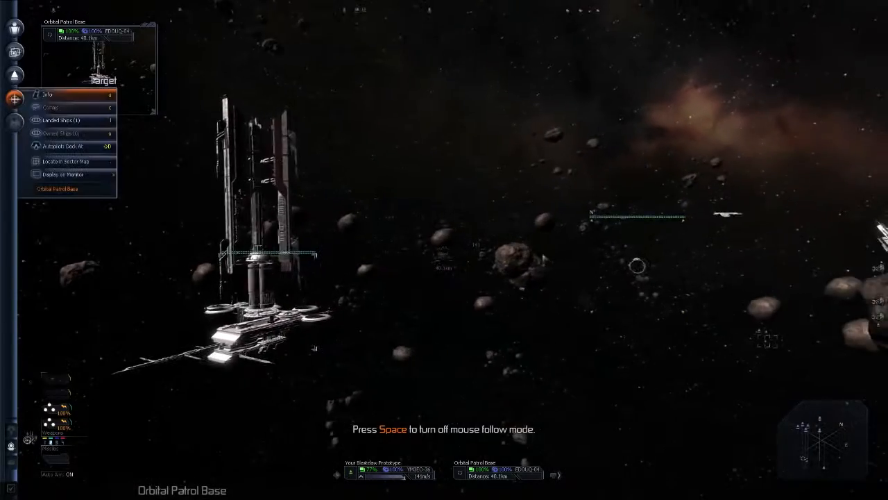
pyautogui.click(49, 95)
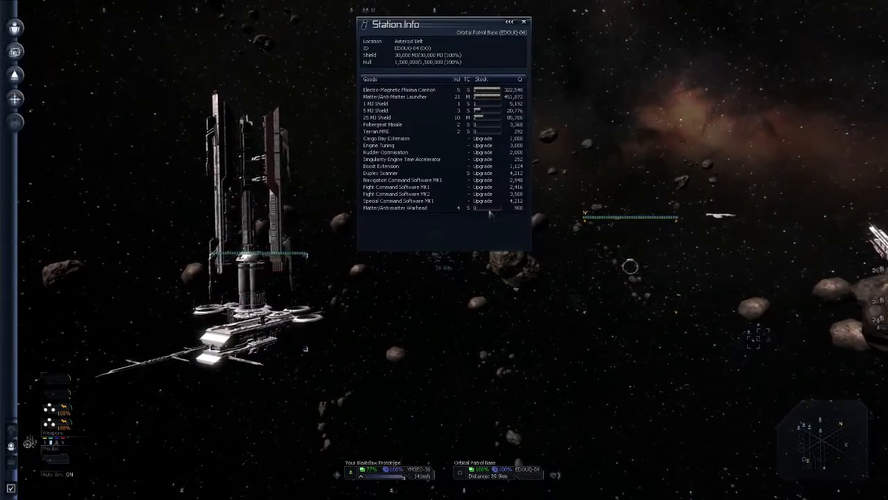
pyautogui.click(529, 17)
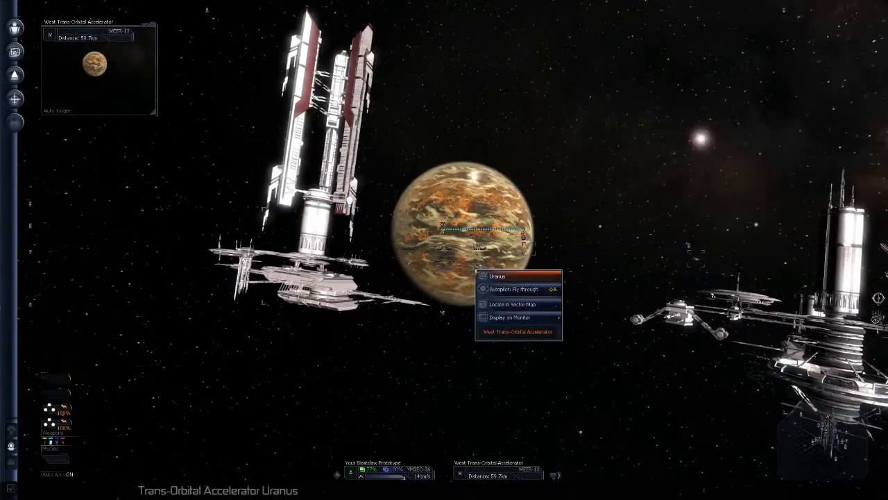
# Step: Autopilot through the West Trans-Orbital Accelerator toward Uranus
pyautogui.click(513, 304)
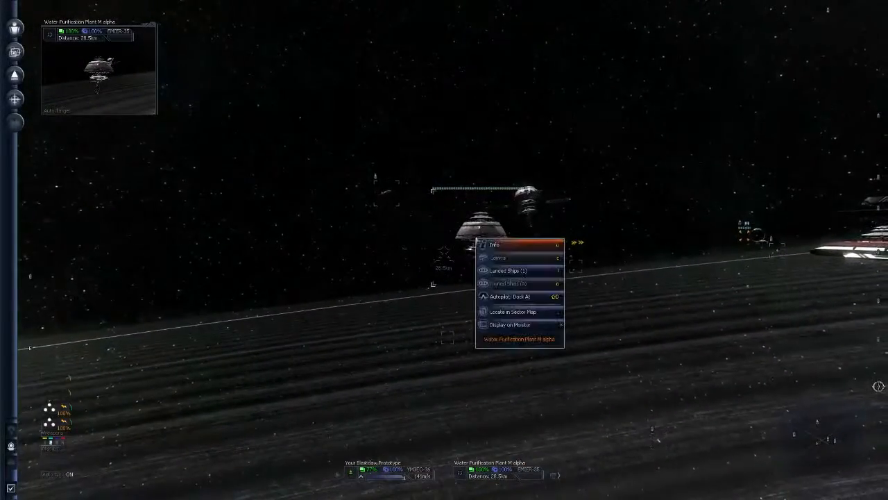
# Step: Autopilot the ship to dock at Water Purification Plant M alpha
pyautogui.click(512, 296)
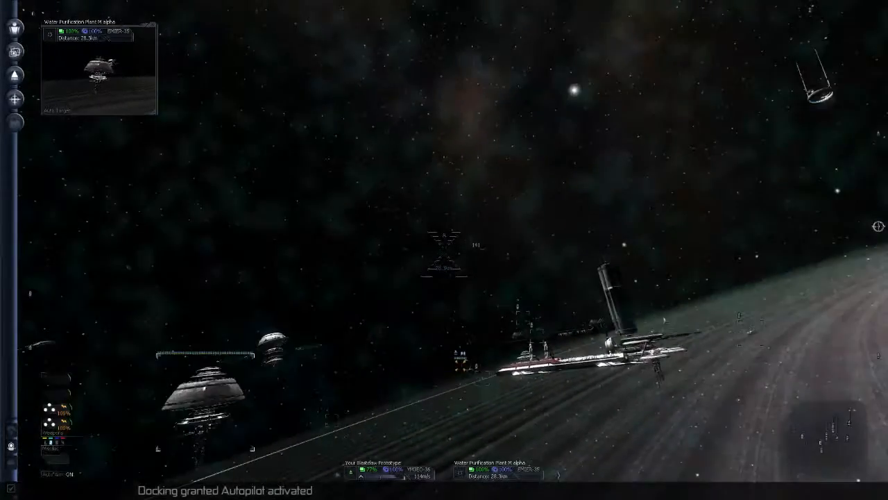